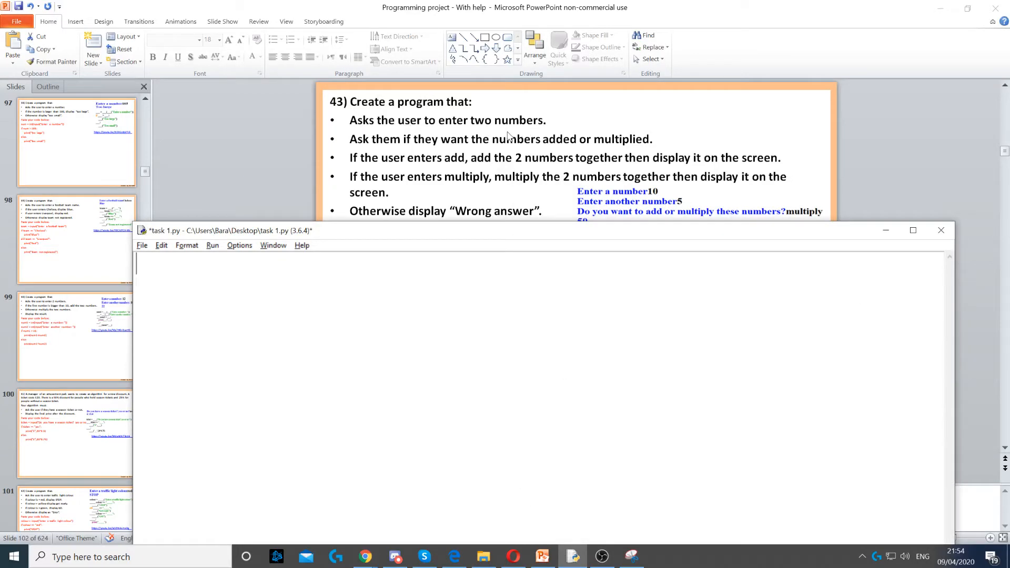
# - Write num1 and num2 as int(input(...)) lines prompting "Enter a number" and "Enter another number"
pyautogui.write('num1 = int(input("Enter a number"))')
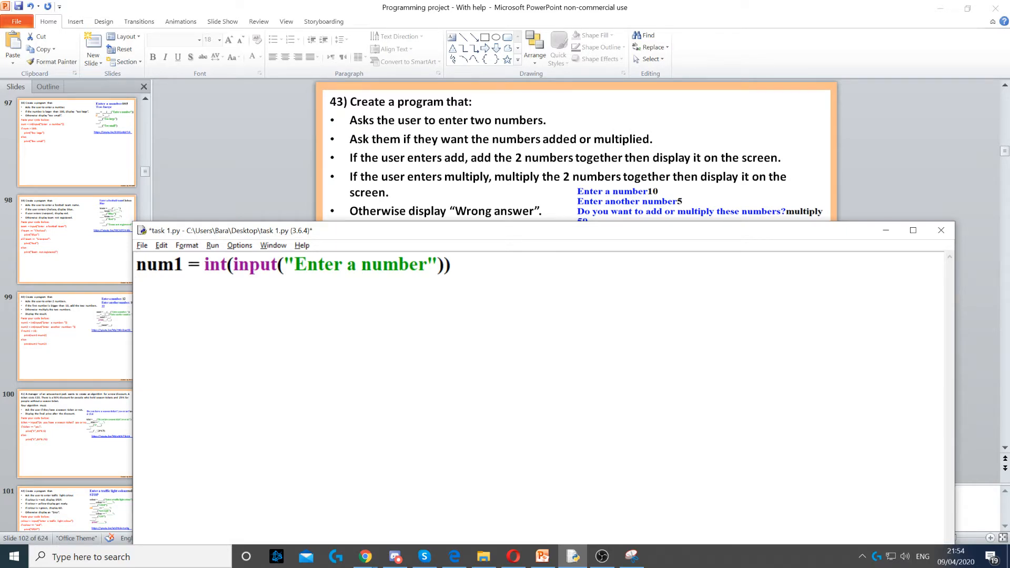
pyautogui.press('enter')
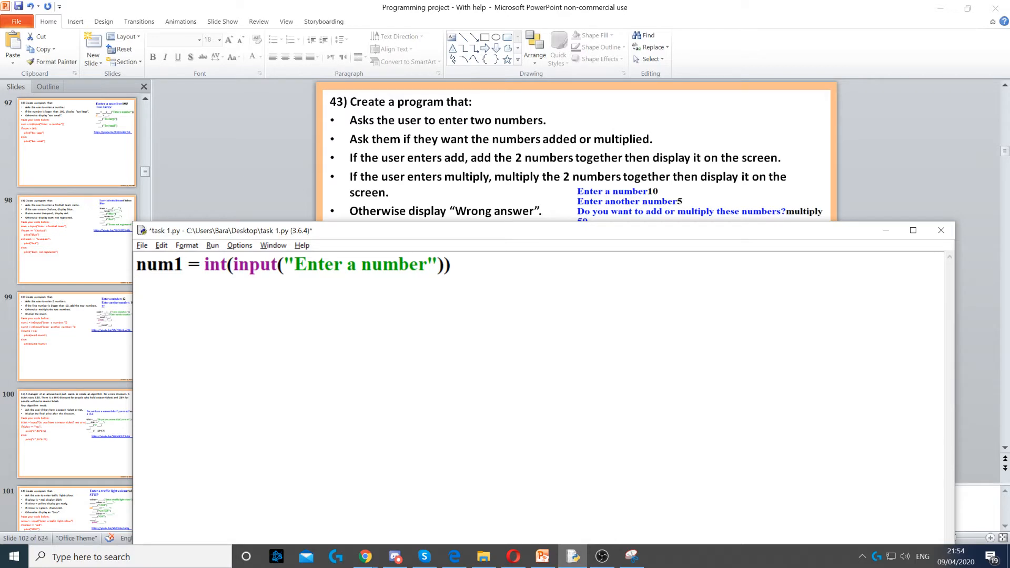
pyautogui.write('num2 = int(input("Enter another number"))')
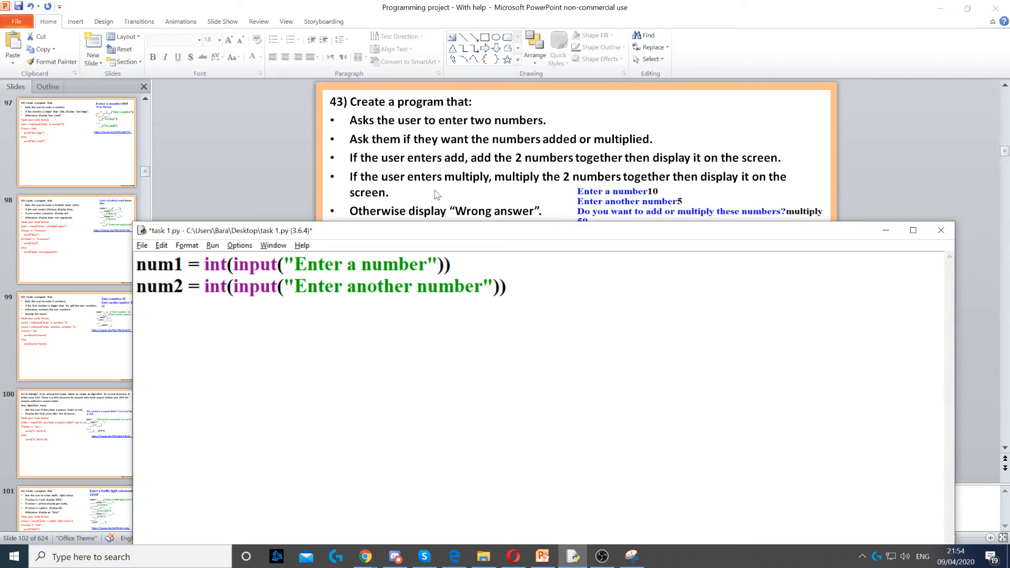
pyautogui.moveTo(465, 170)
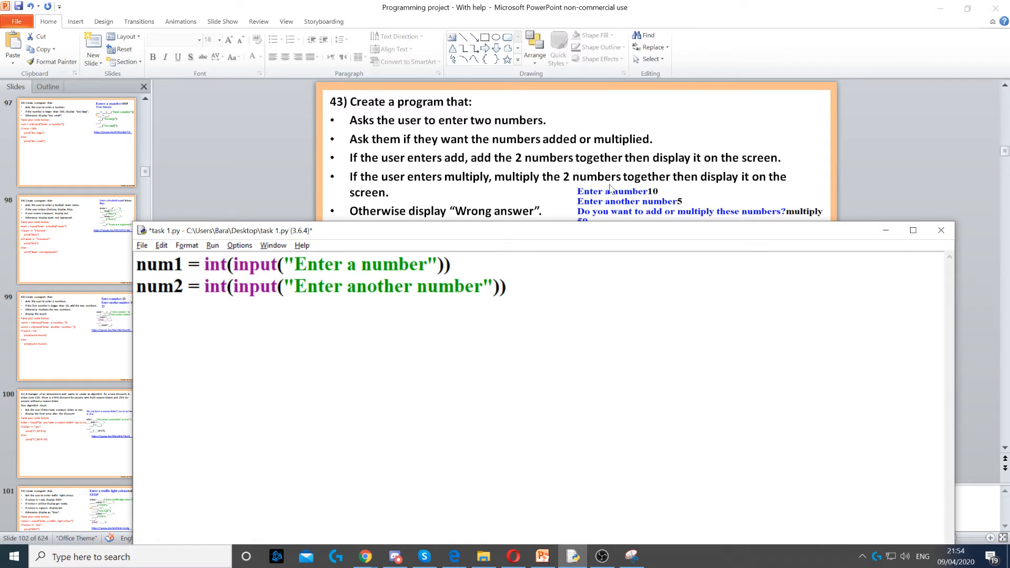
# - Write operator = input("Do you want to add or multiply these numbers?")
pyautogui.write('operator = input("Do you want to add or multiply these numbers?")')
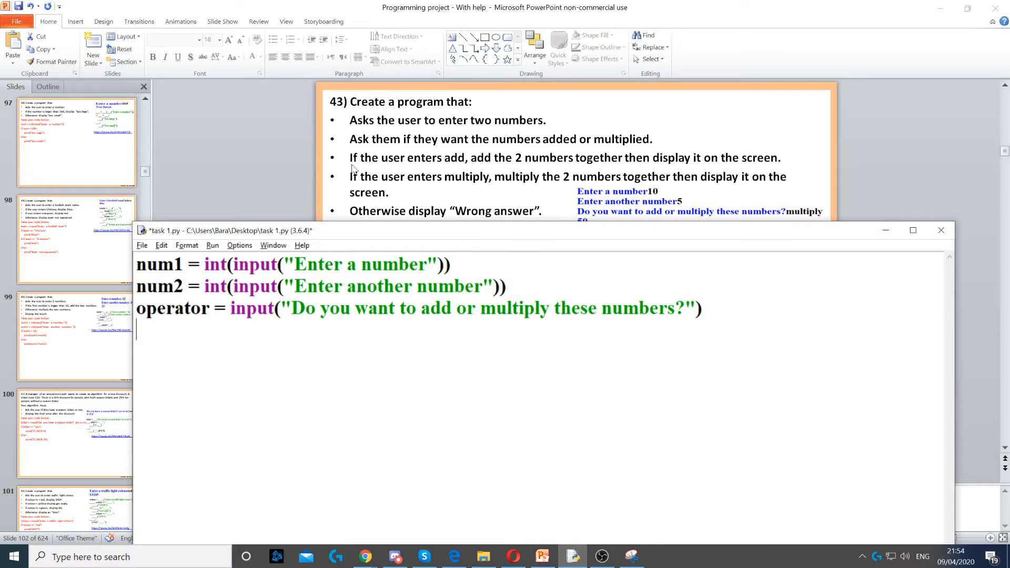
pyautogui.moveTo(354, 166)
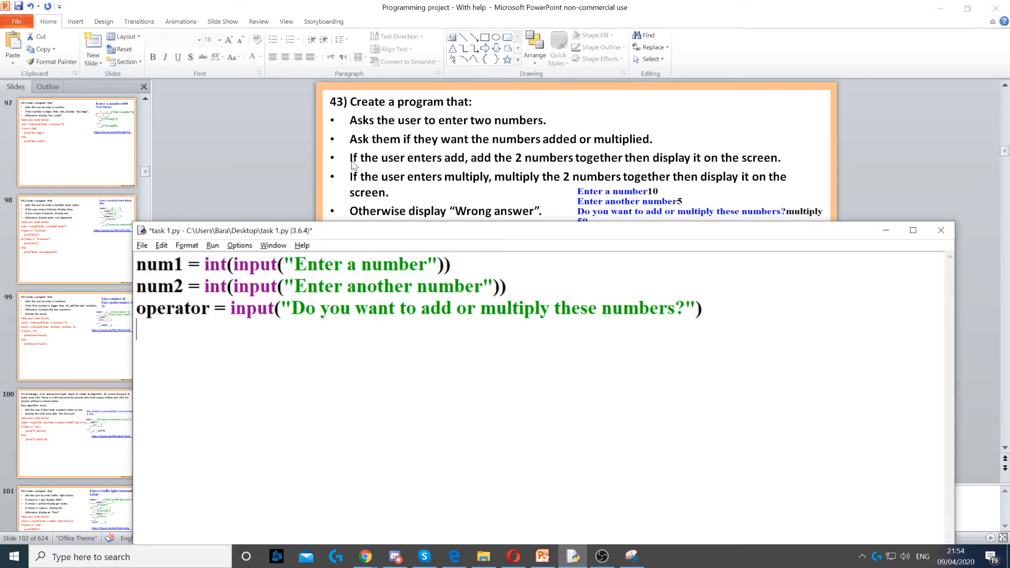
pyautogui.moveTo(466, 181)
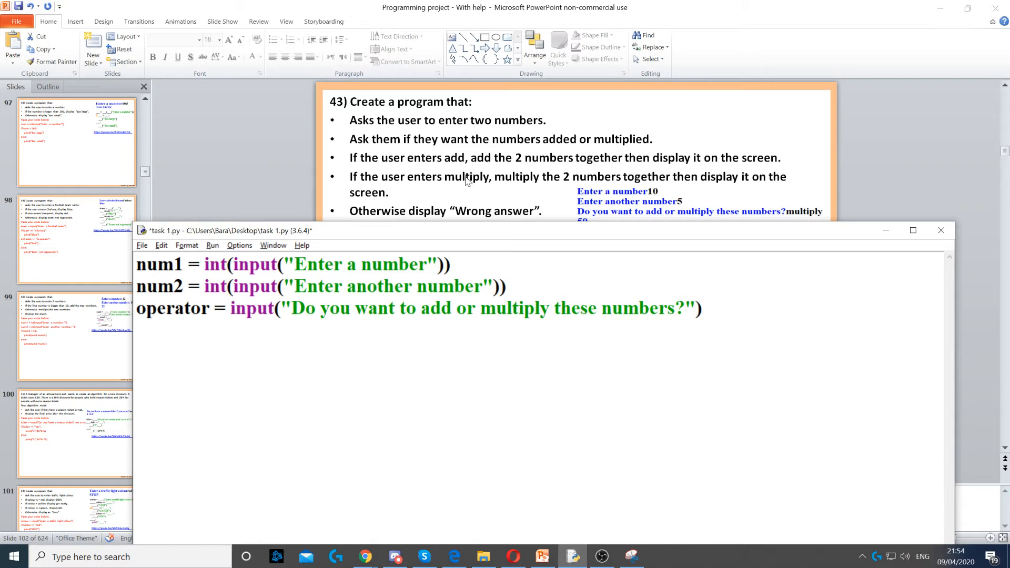
# - Write if operator == "add": with an indented print(num1+num2)
pyautogui.write('if operator == "add":')
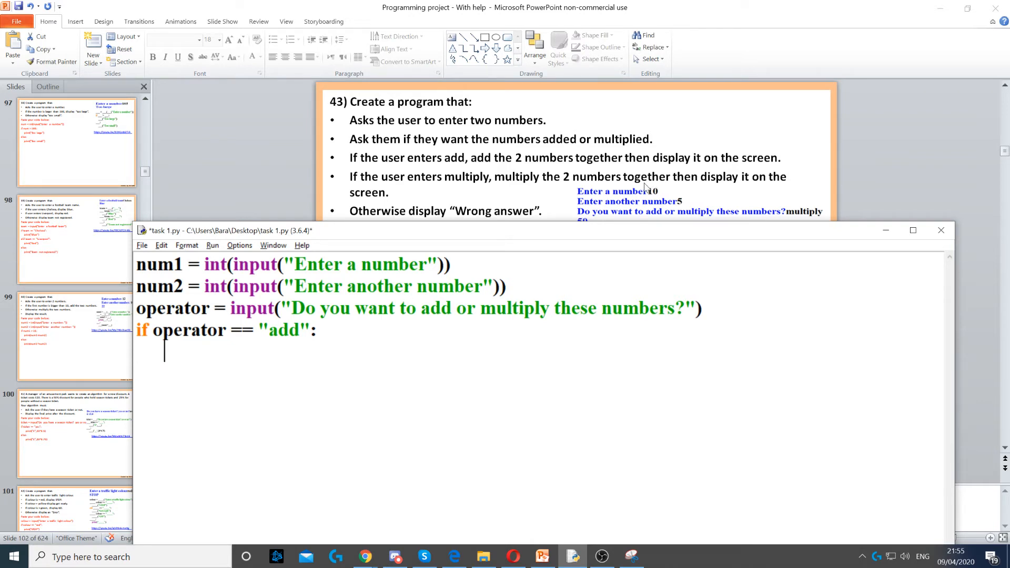
pyautogui.write('print(num1+num2)')
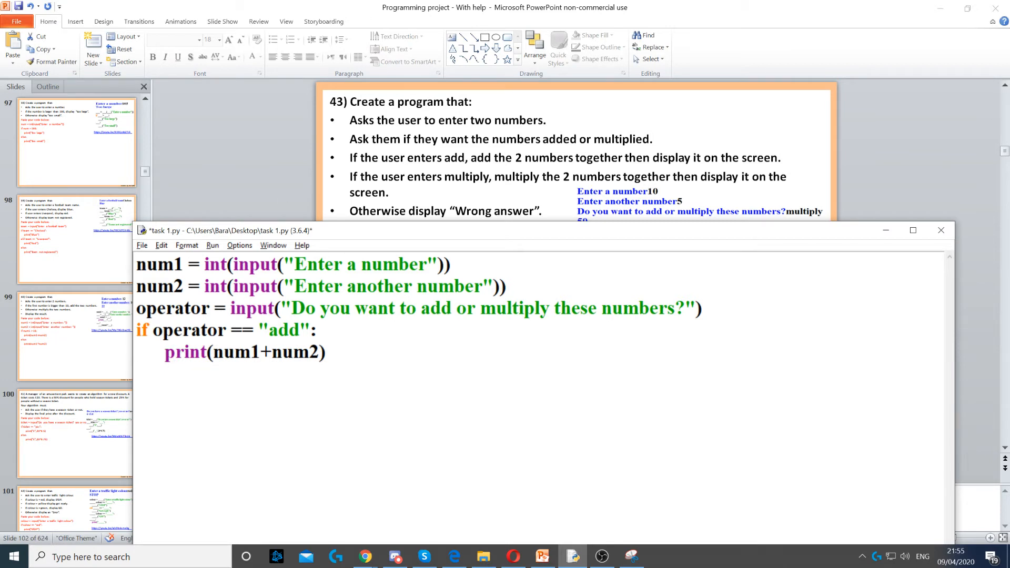
pyautogui.click(135, 373)
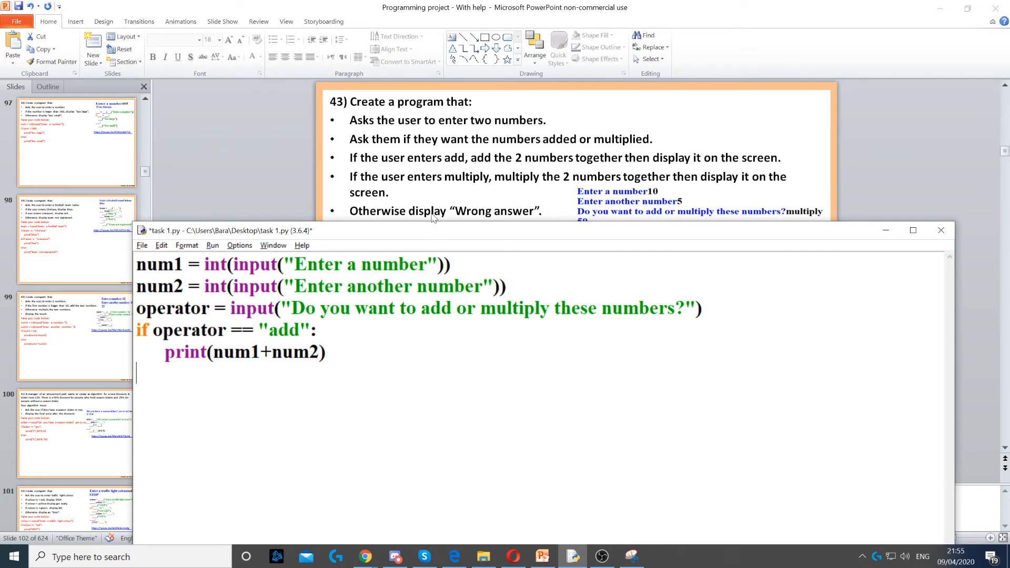
pyautogui.moveTo(474, 192)
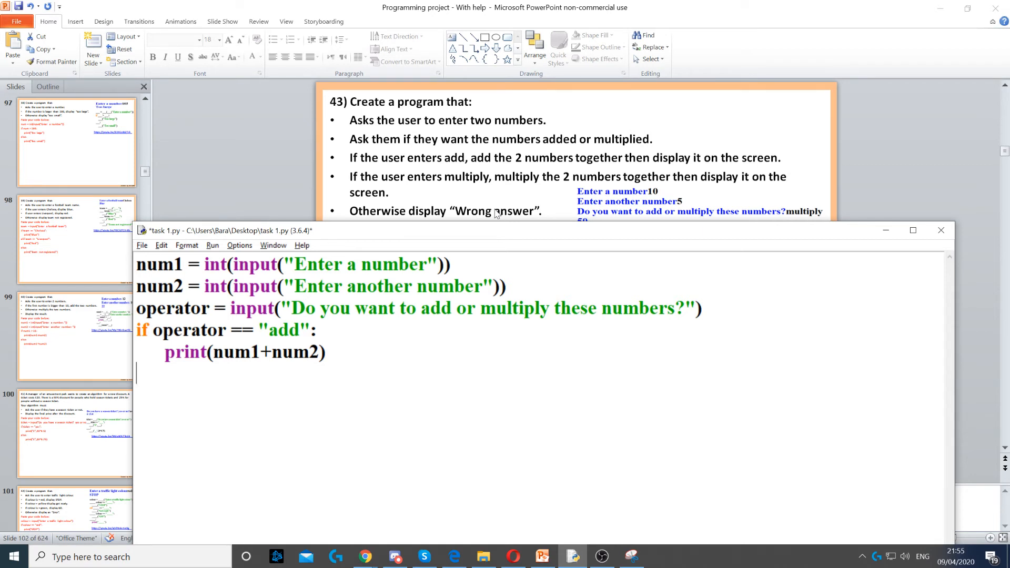
# - Write elif operator == "multiply": with an indented print(num1*num2)
pyautogui.write('elif operator == "multiply":')
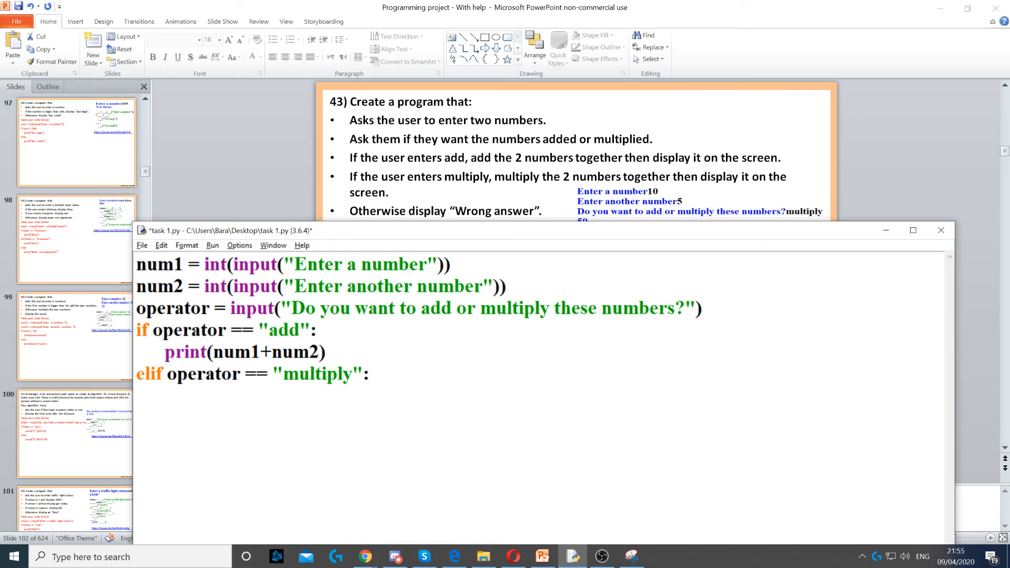
pyautogui.moveTo(616, 202)
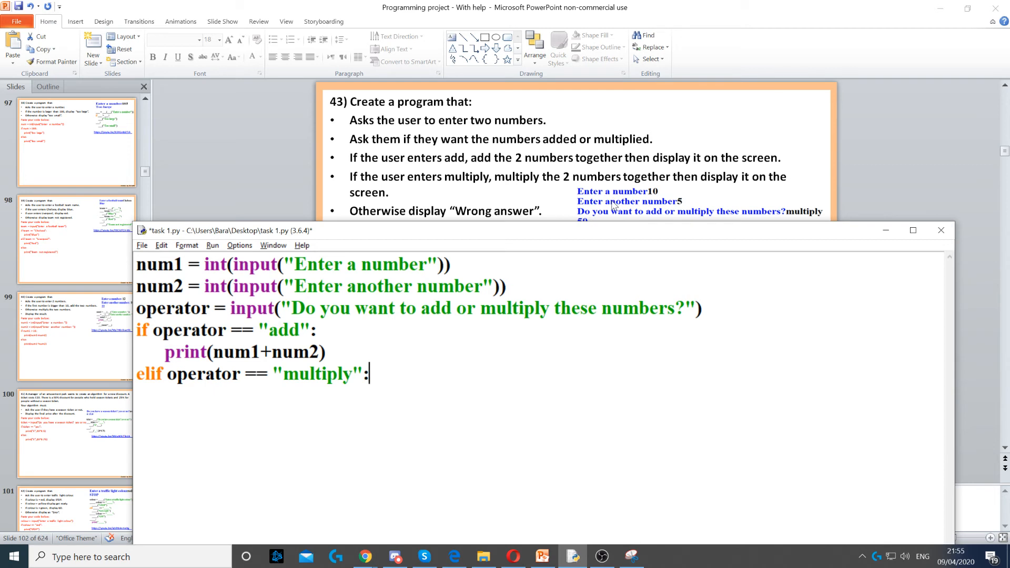
pyautogui.write('print(num1*num2)')
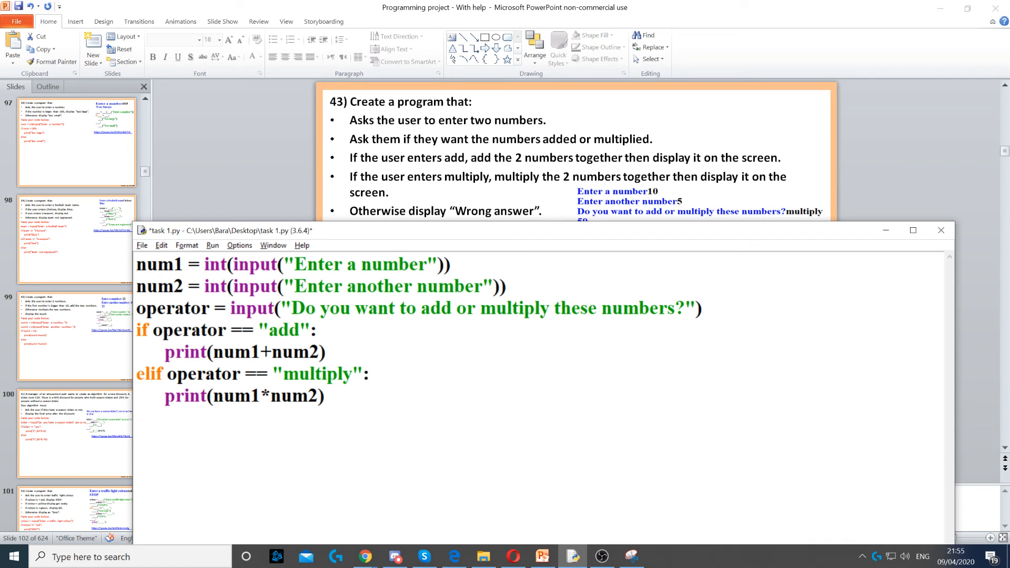
pyautogui.click(136, 416)
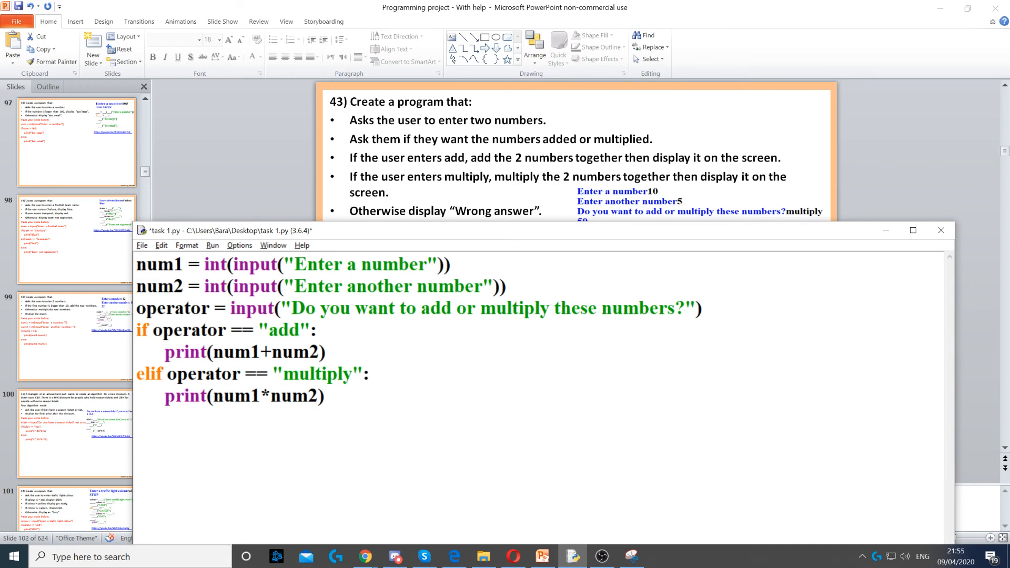
pyautogui.moveTo(386, 222)
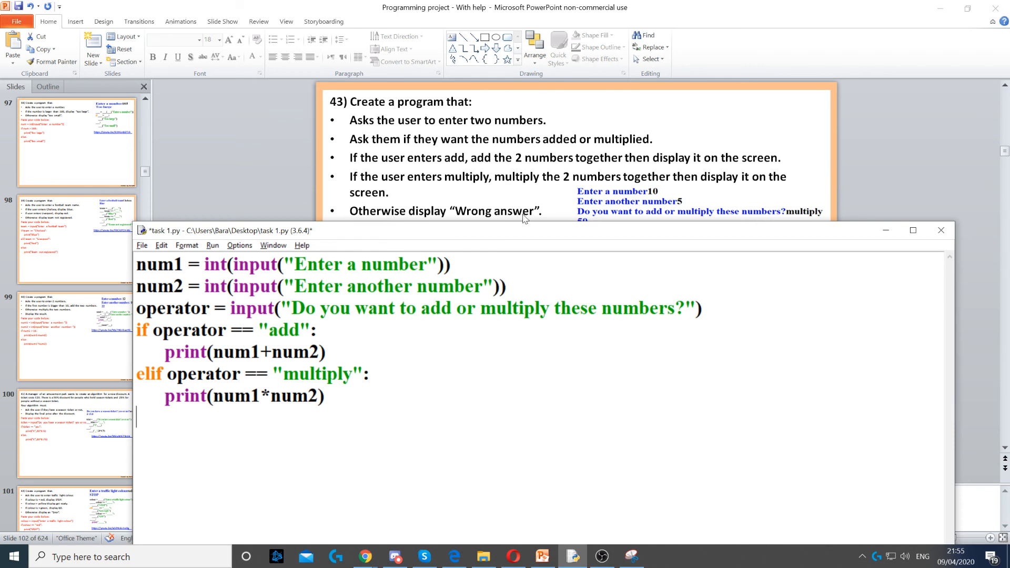
# - Write else: with an indented print("Wrong answer")
pyautogui.write('else:')
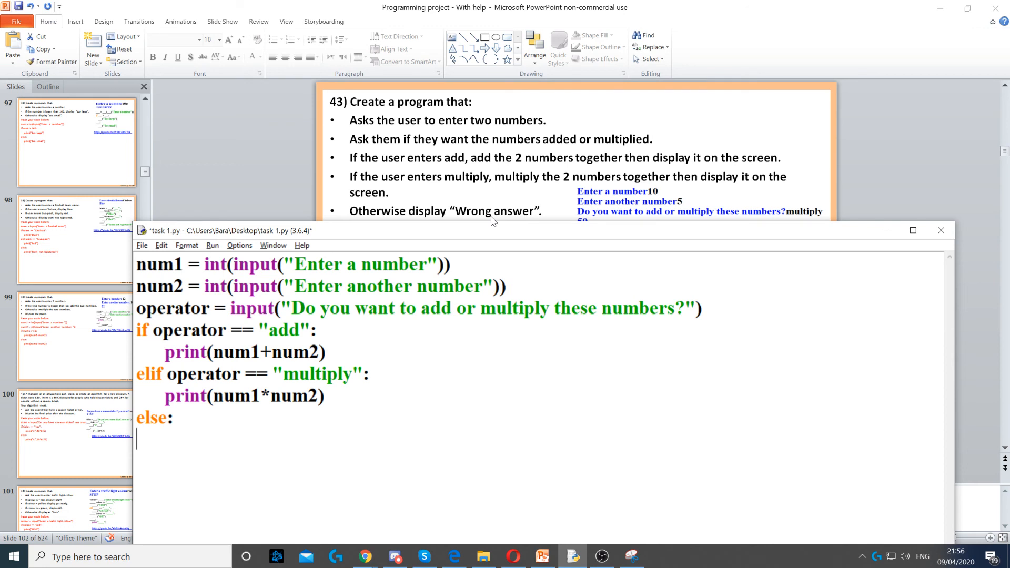
pyautogui.write('print("Wrong answer")')
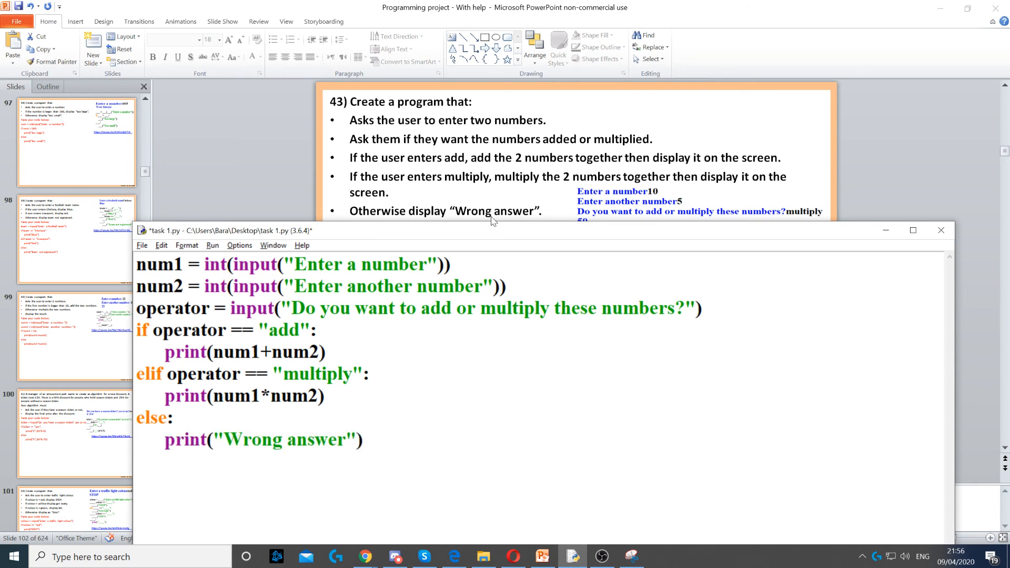